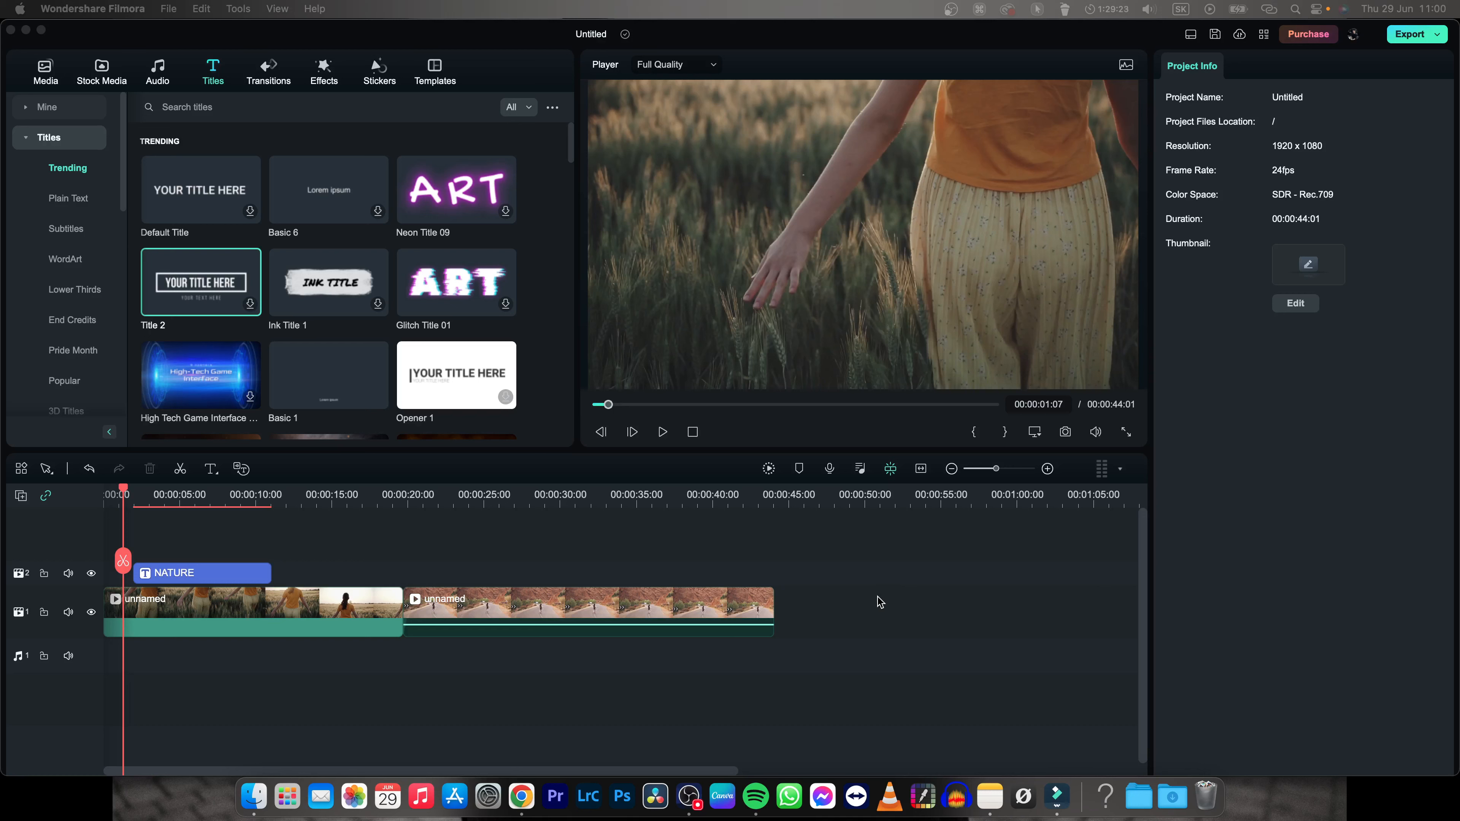
Delete the old NATURE title clip from track 2, keeping only the wheat-field clips.
{"action": "left_click", "coordinate": [661, 431]}
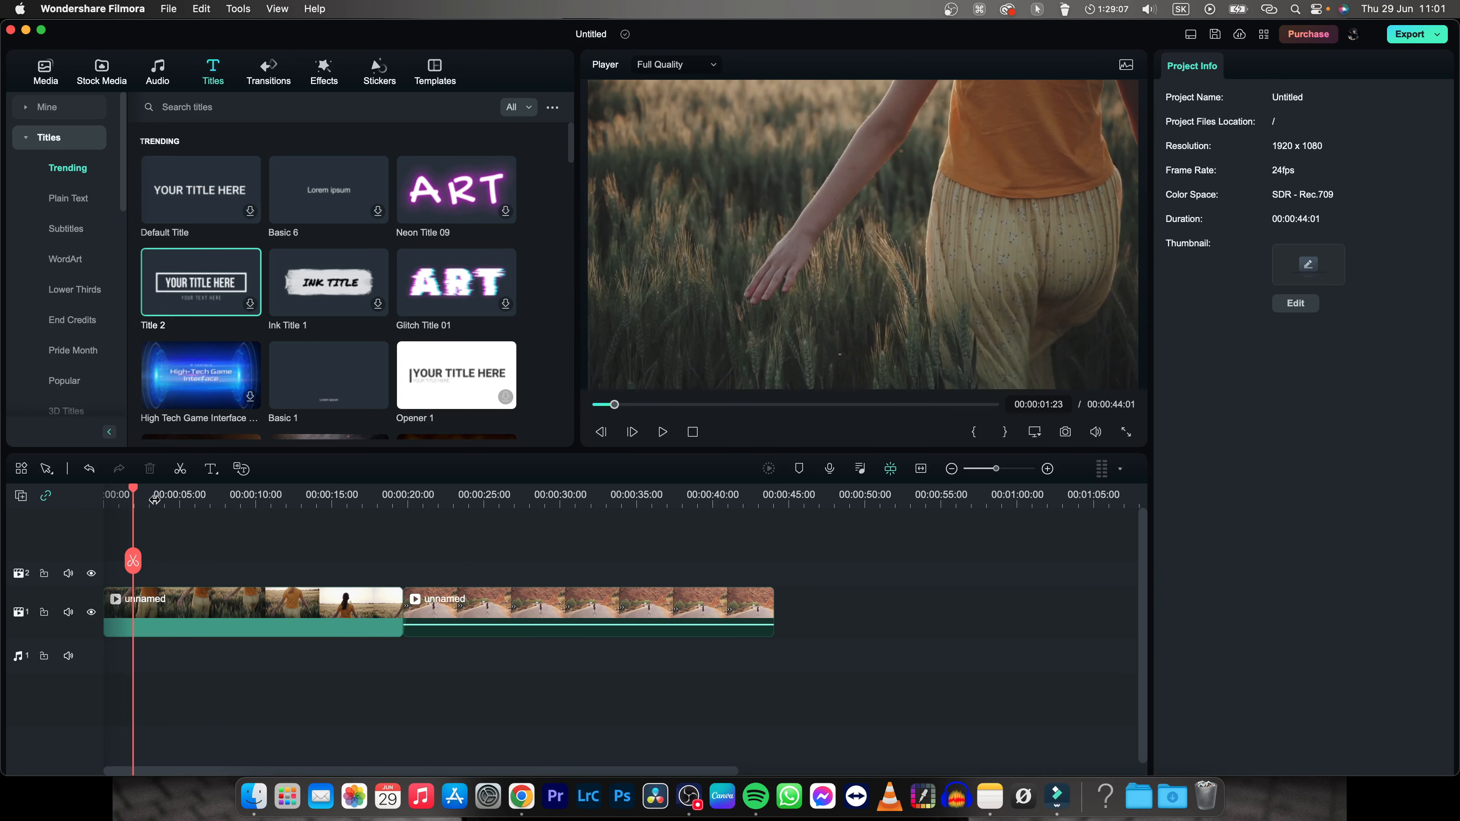
Select the first wheat-field clip and browse down through the Trending title presets.
{"action": "left_click", "coordinate": [251, 611]}
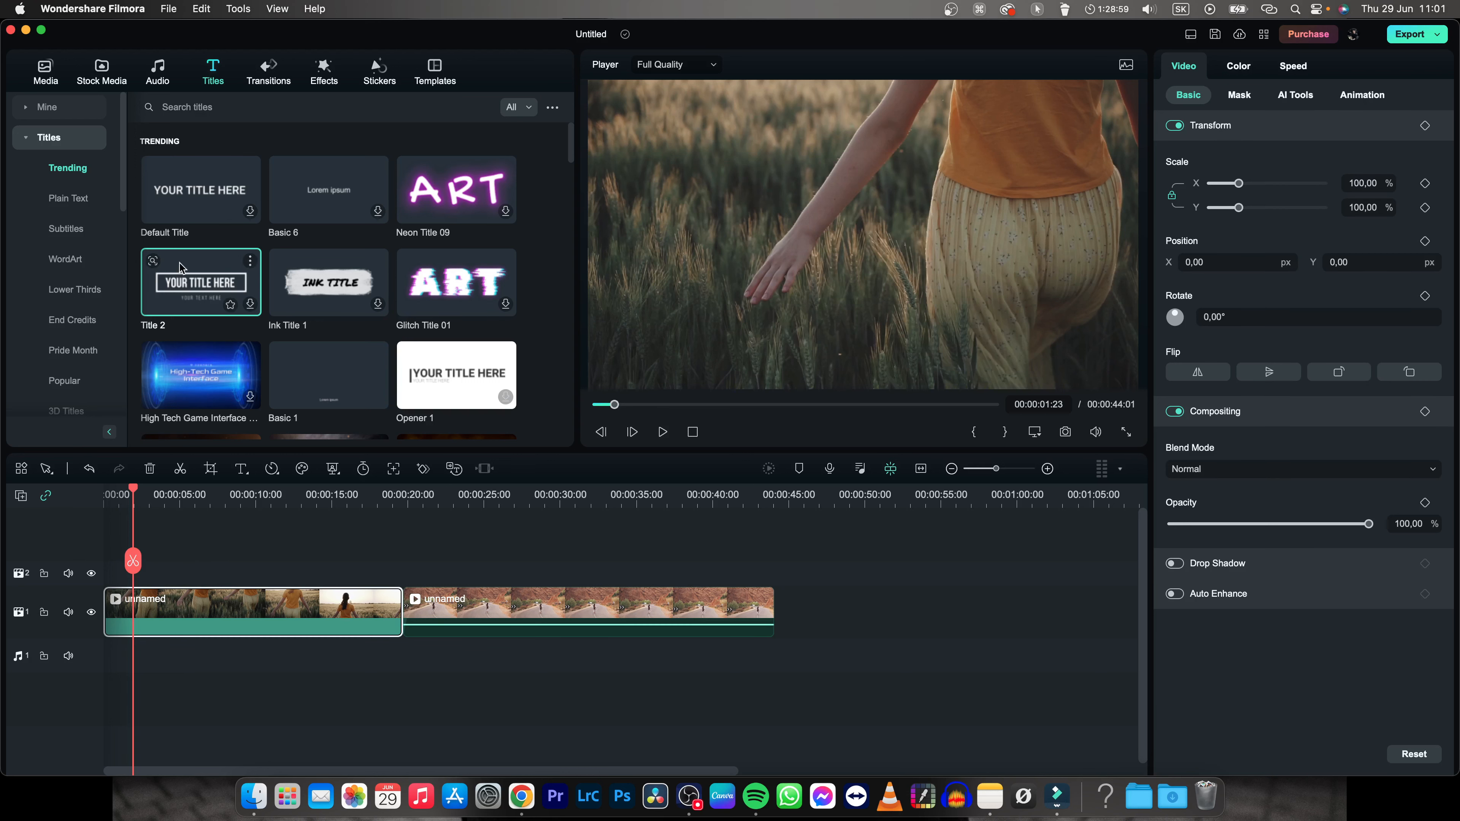
{"action": "scroll", "scroll_direction": "down", "scroll_amount": 3}
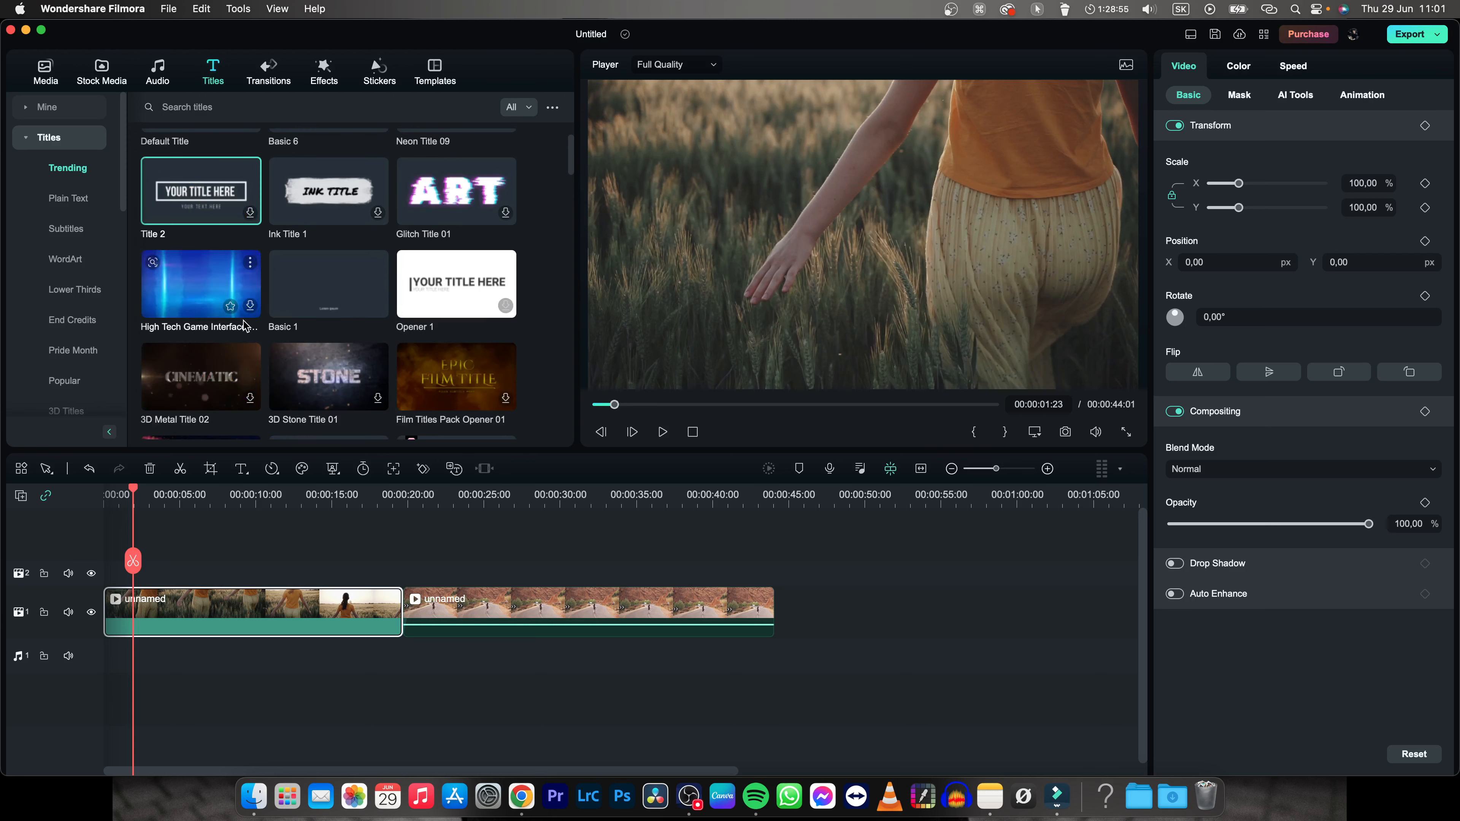
{"action": "scroll", "scroll_direction": "down", "scroll_amount": 3}
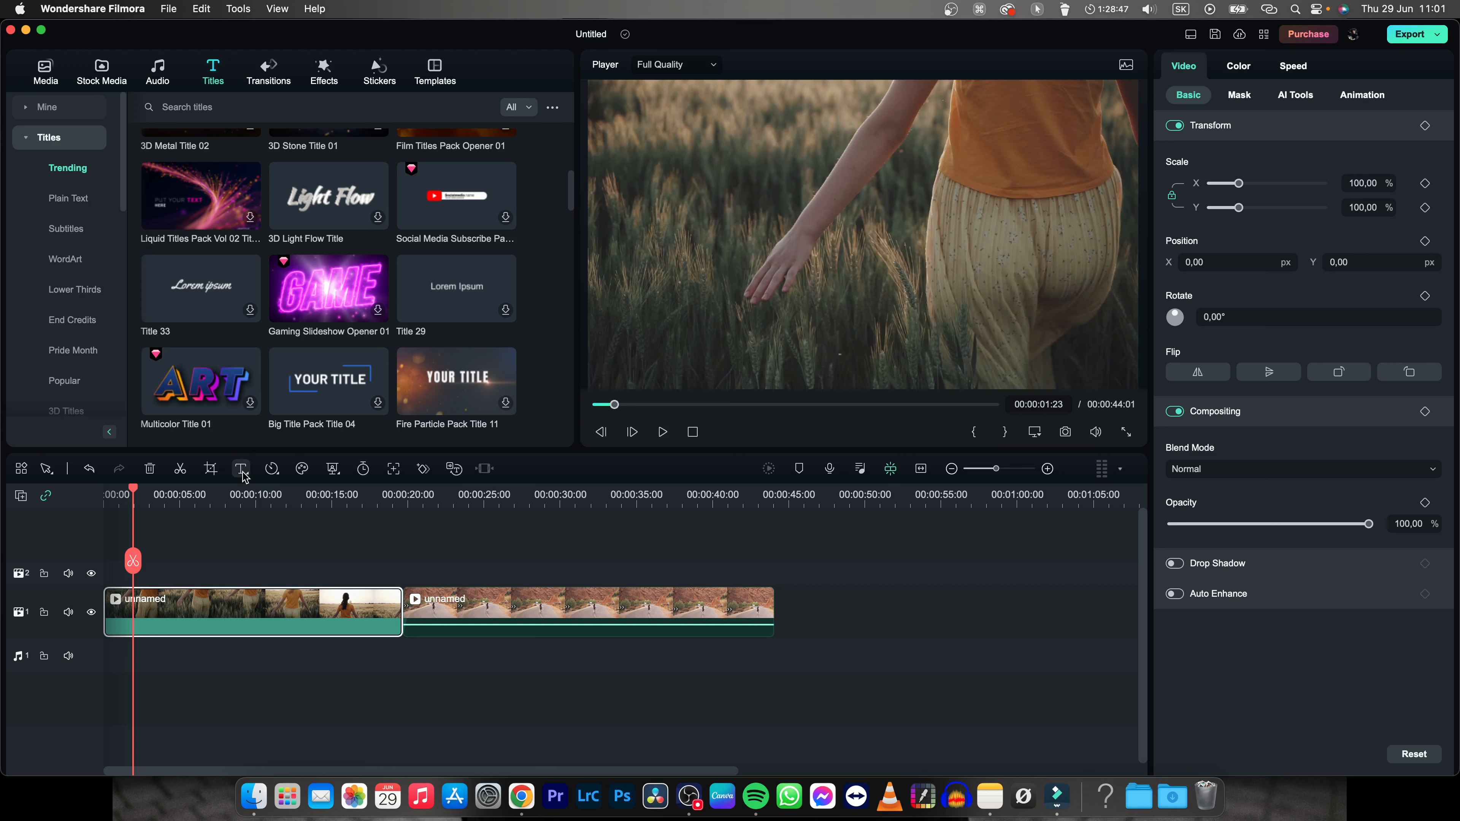
Add a Quick Text 'Text Here' title on track 2 over the clip's start and select it.
{"action": "left_click", "coordinate": [240, 469]}
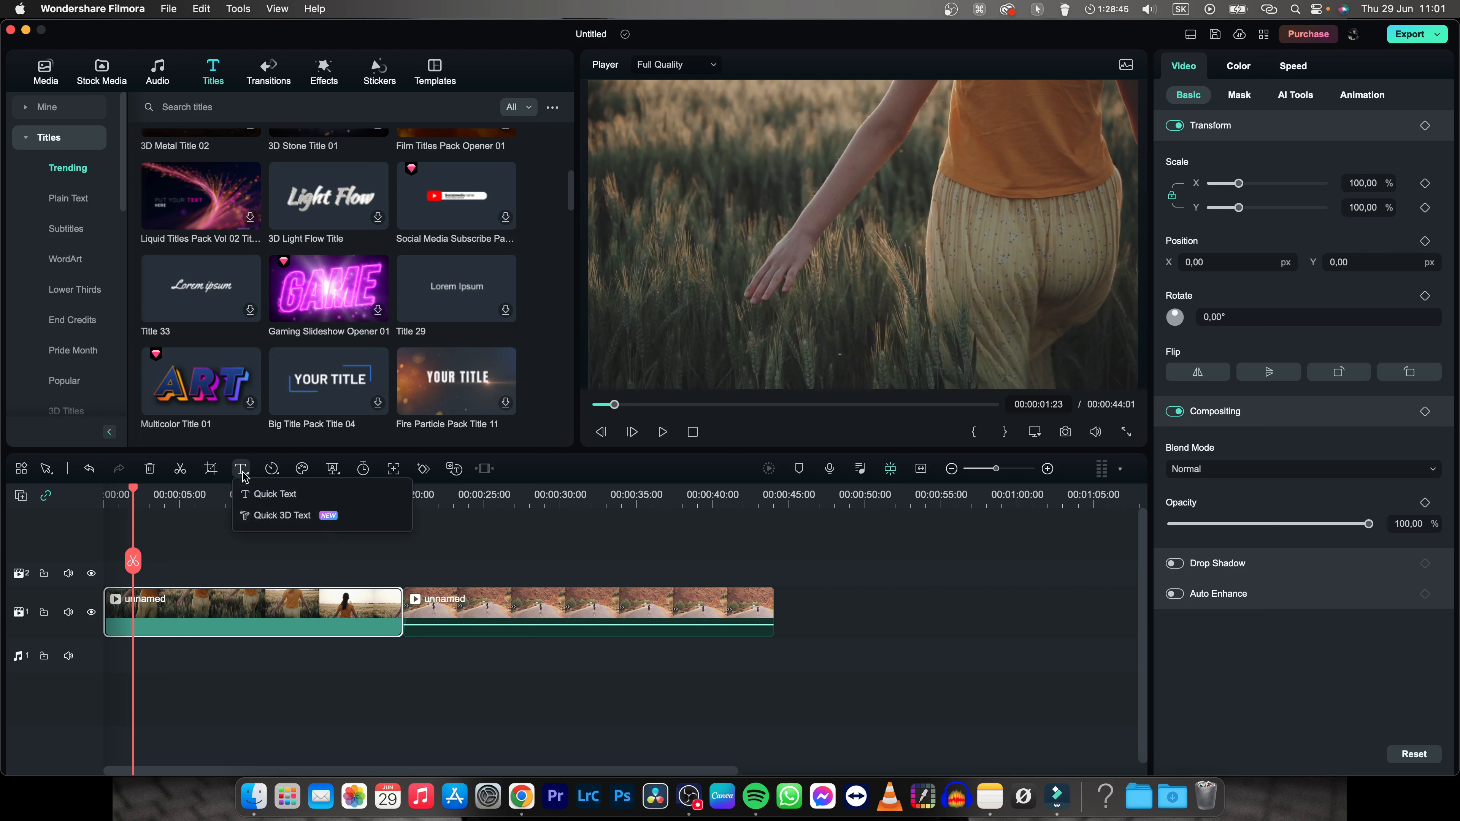
{"action": "left_click", "coordinate": [276, 494]}
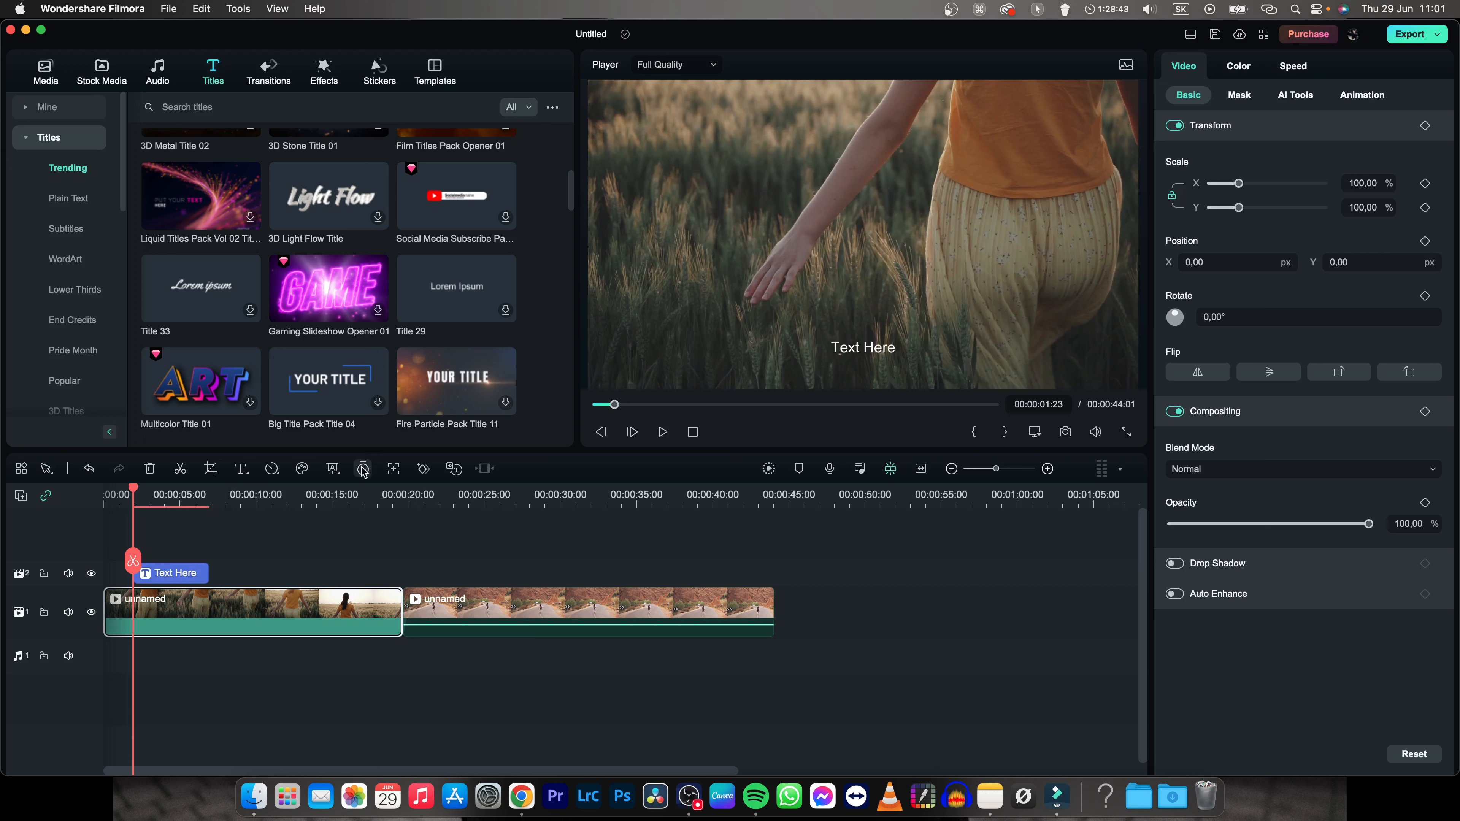
{"action": "left_click", "coordinate": [170, 573]}
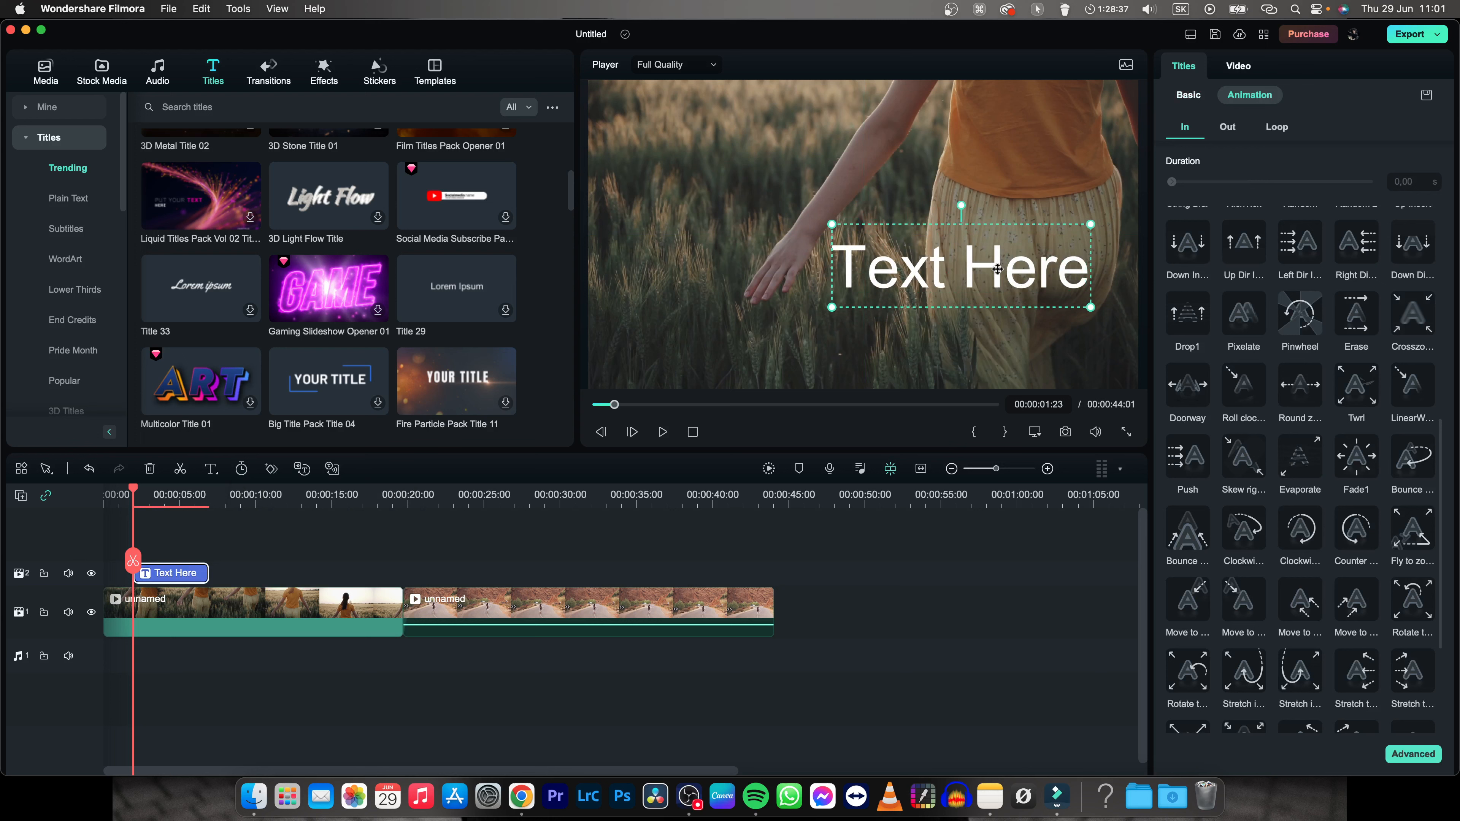
Move the title to the frame centre and reword it to 'NATURE'.
{"action": "left_click_drag", "start_coordinate": [961, 267], "coordinate": [861, 249]}
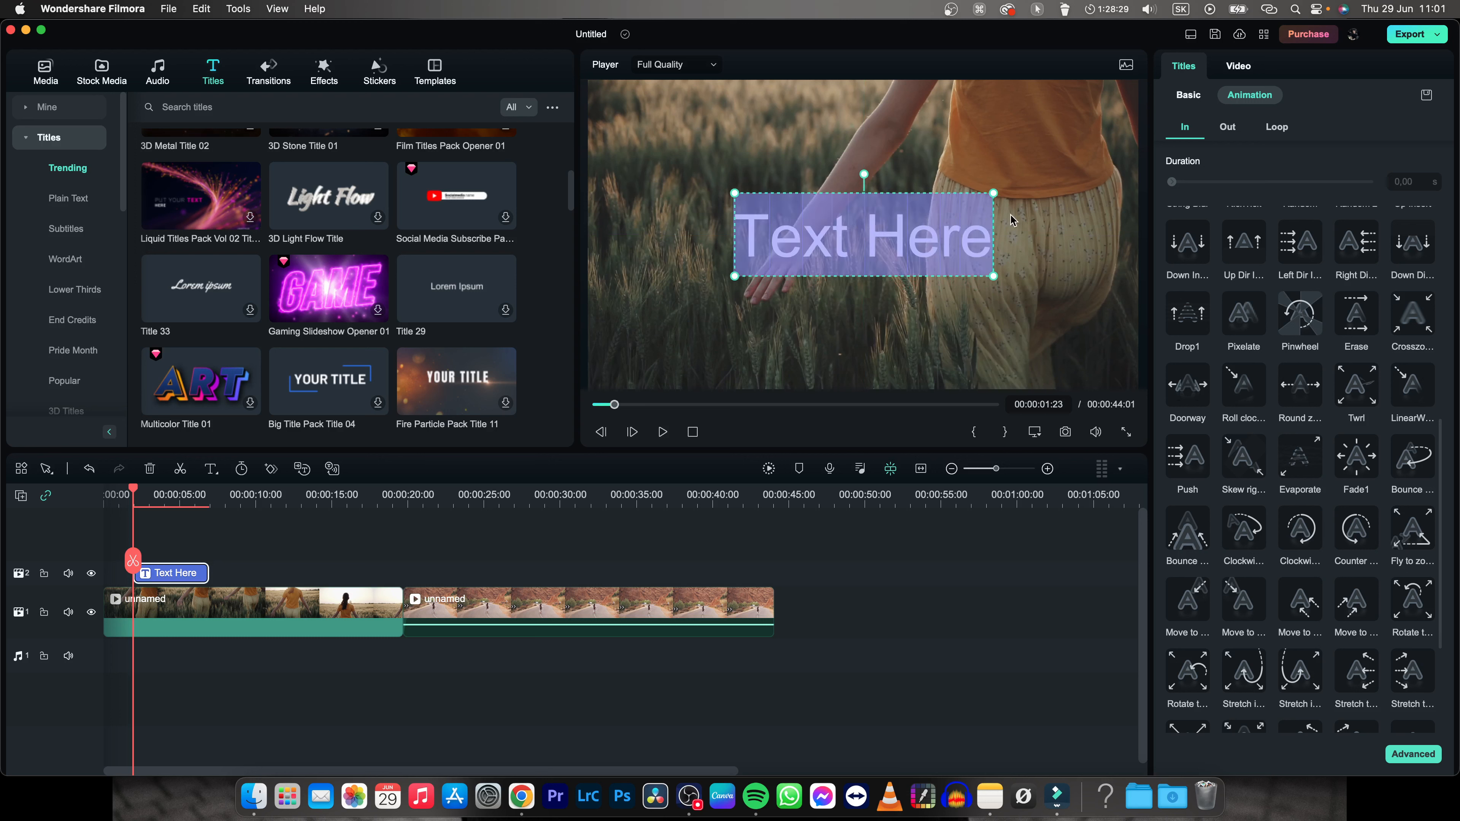
{"action": "type", "text": "NA"}
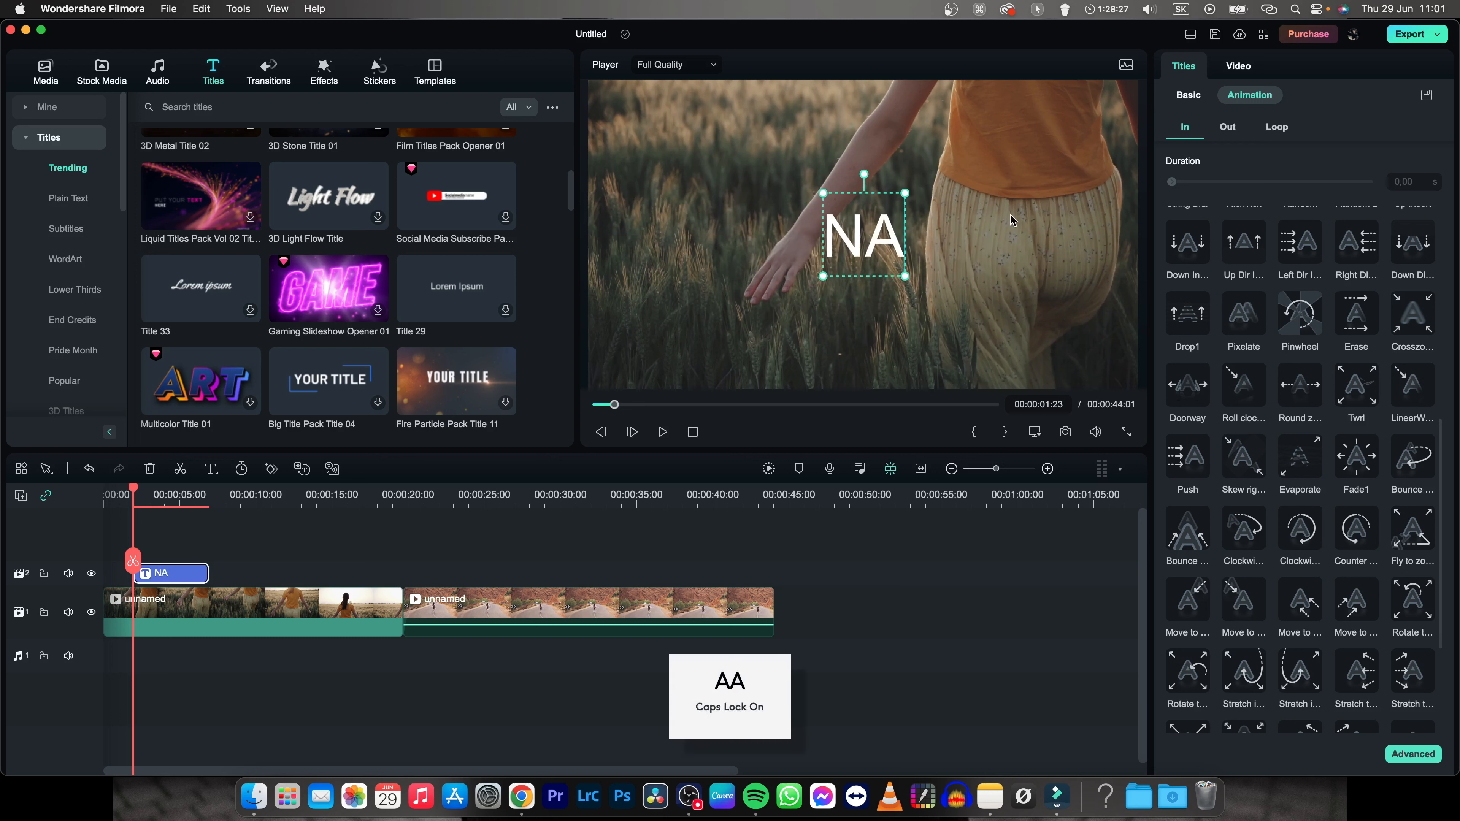
{"action": "type", "text": "TURE"}
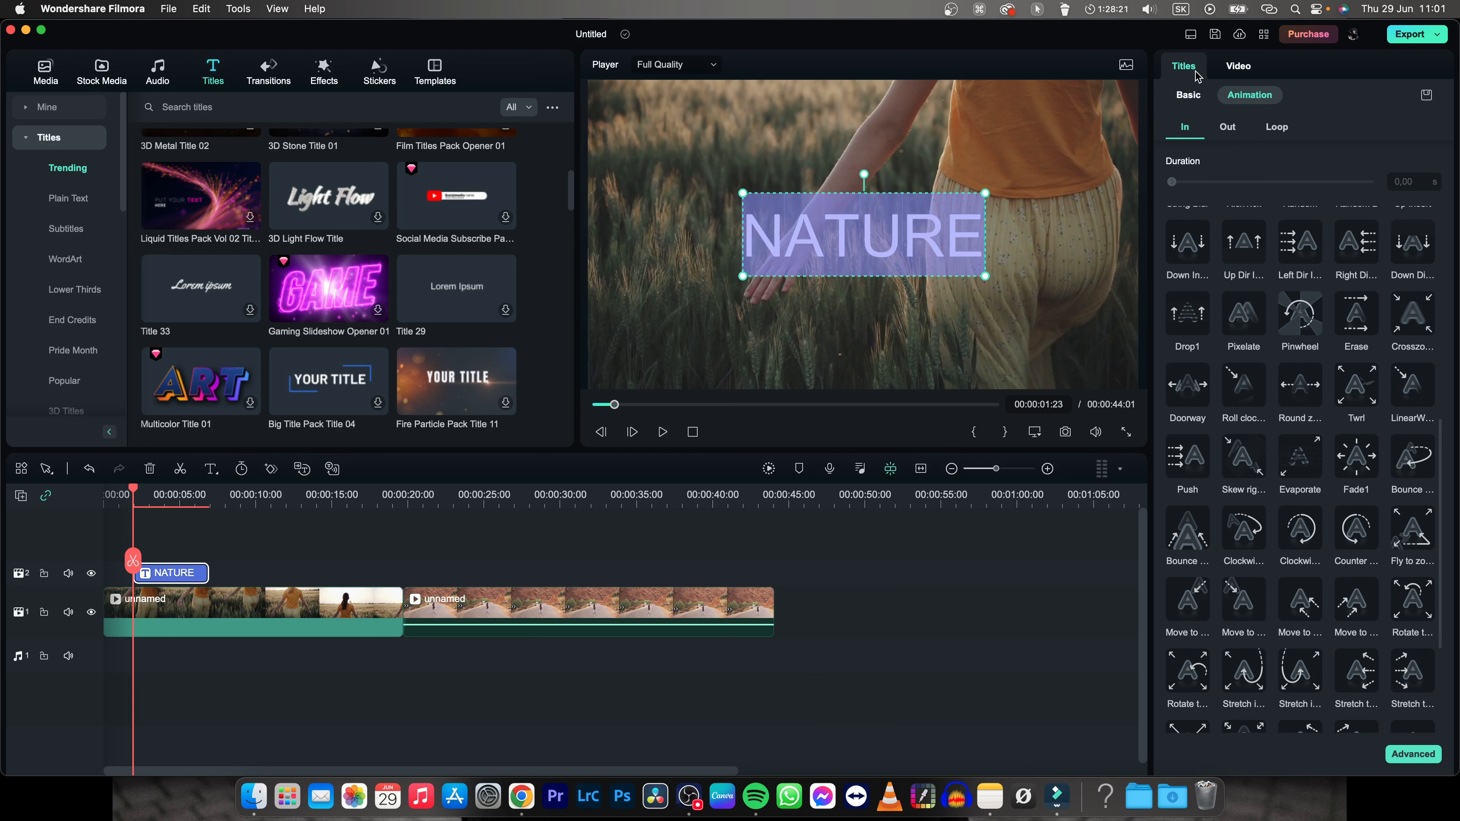
{"action": "left_click", "coordinate": [1187, 94]}
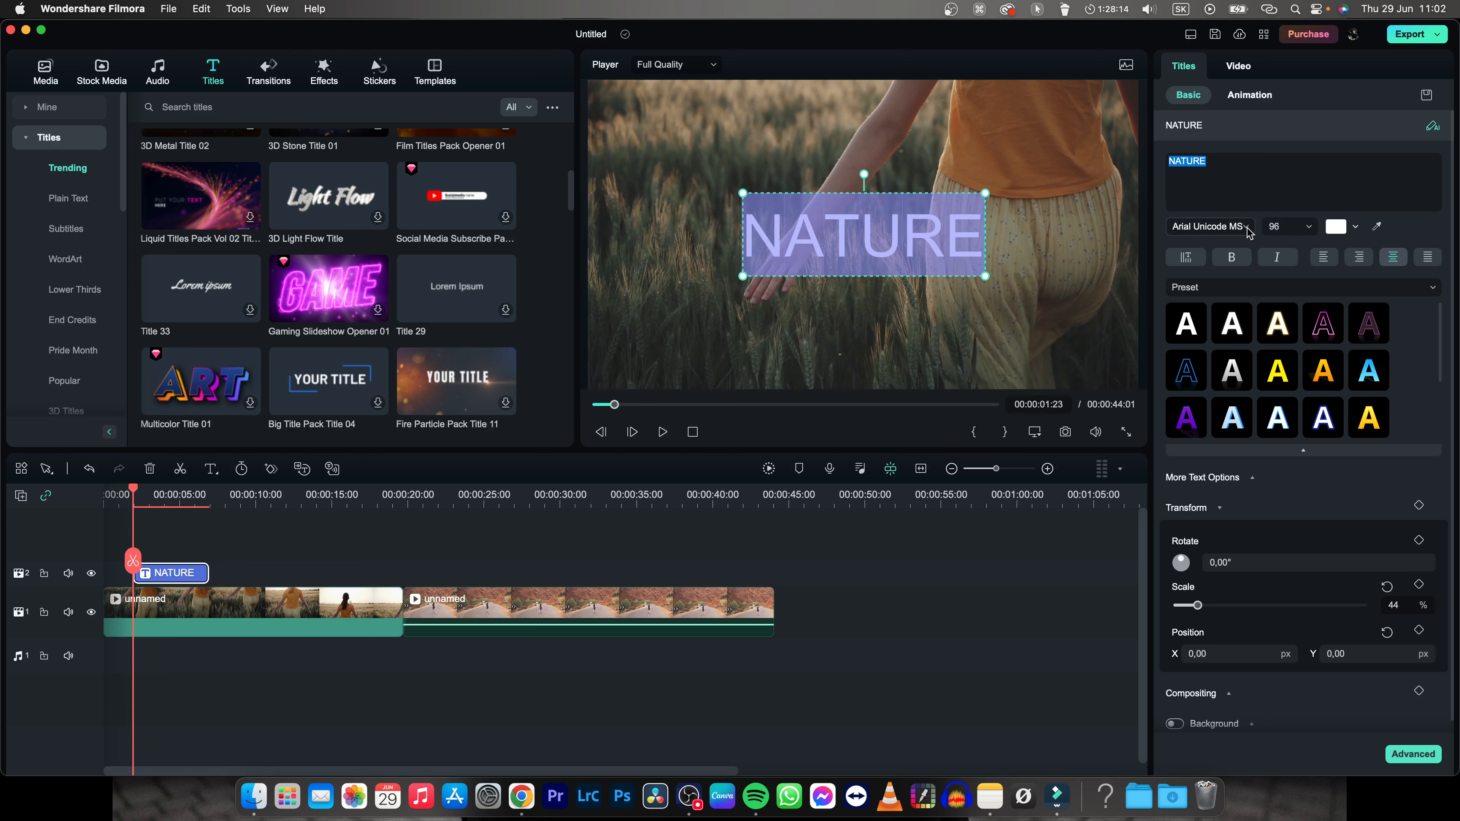
Set the NATURE title font to Avenir Next Heavy Italic and lengthen its clip on track 2.
{"action": "left_click", "coordinate": [1208, 226]}
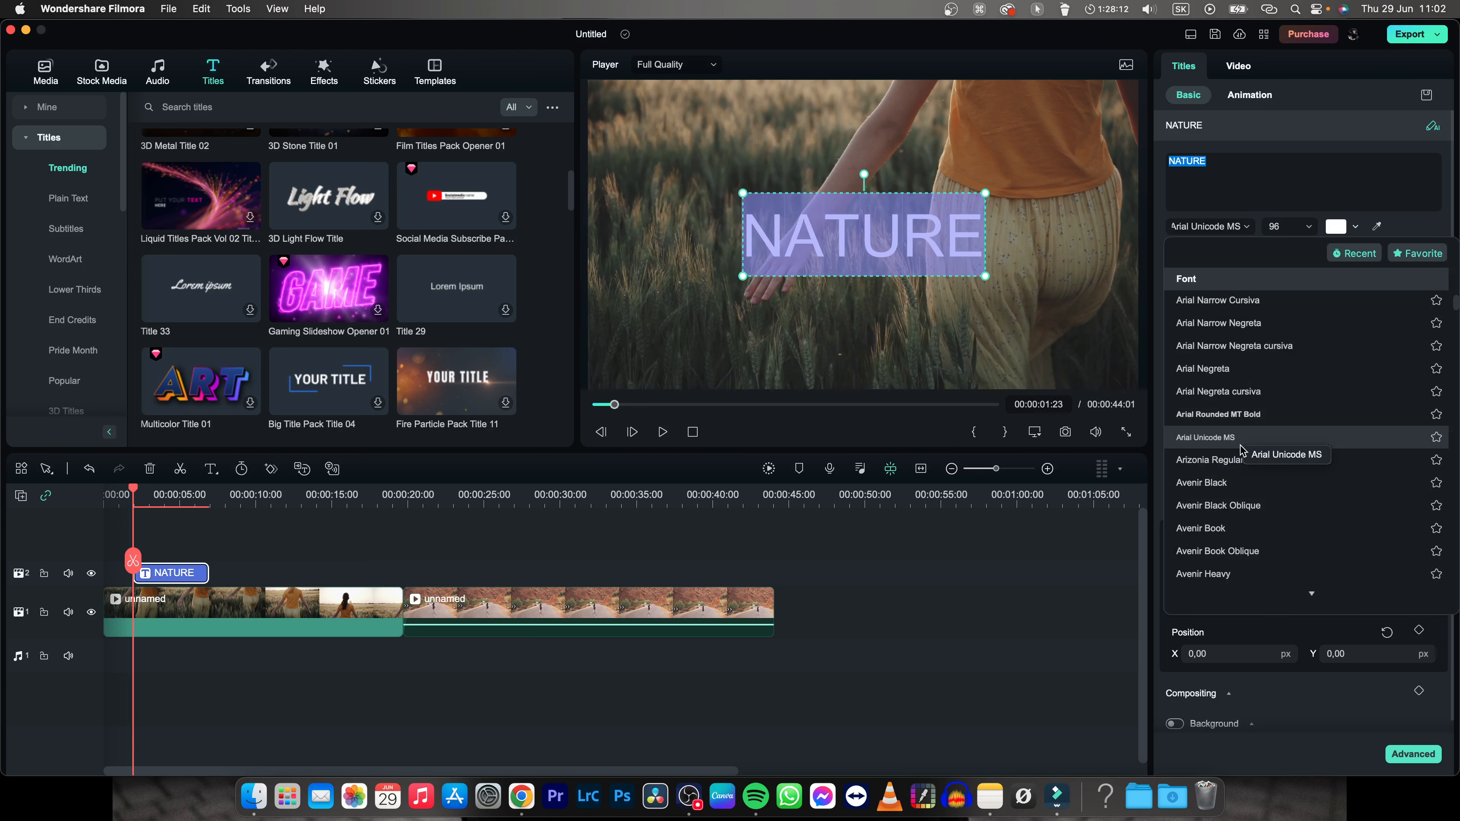
{"action": "scroll", "scroll_direction": "down", "scroll_amount": 3}
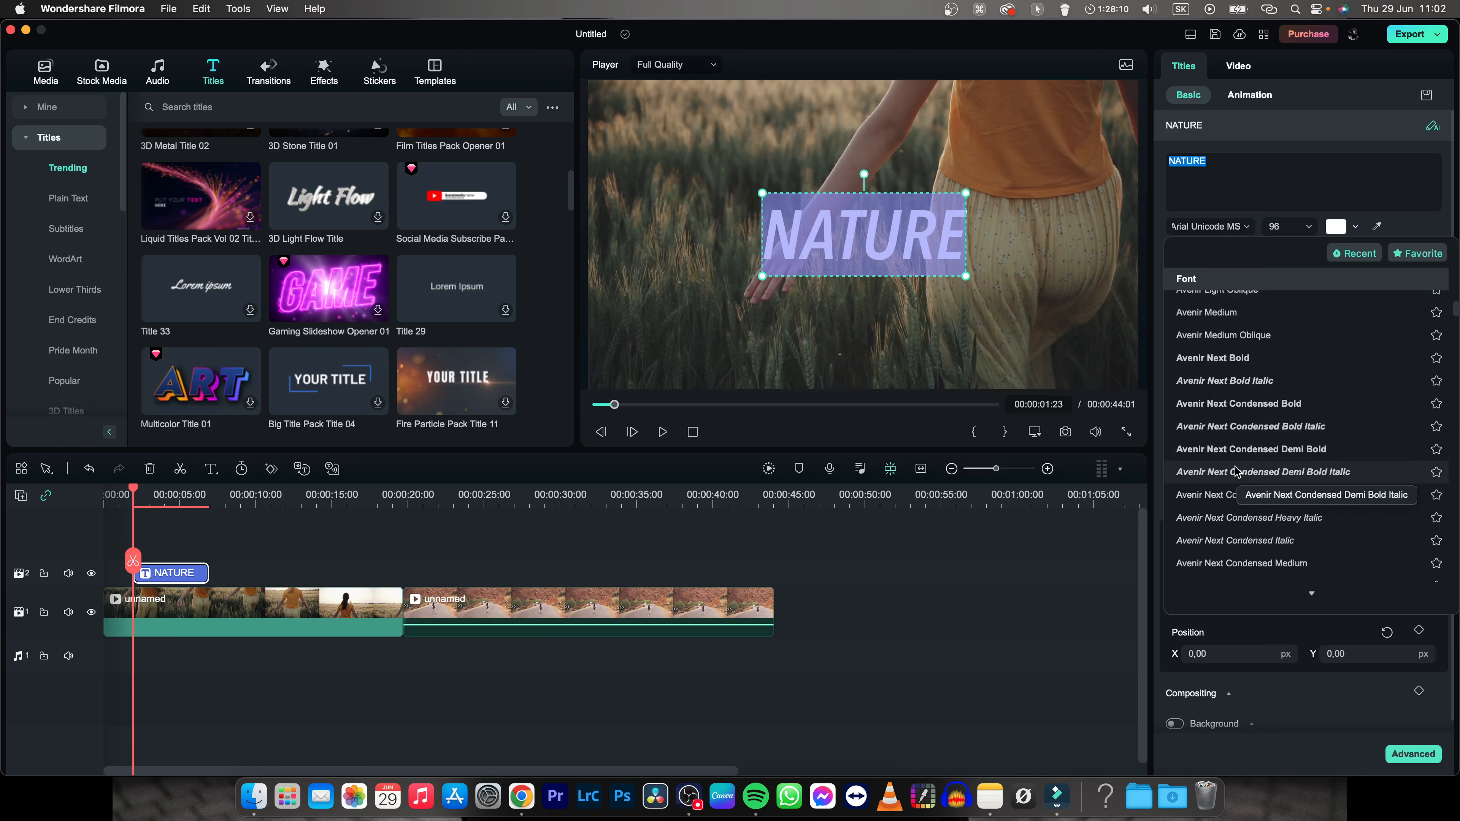
{"action": "scroll", "scroll_direction": "down", "scroll_amount": 3}
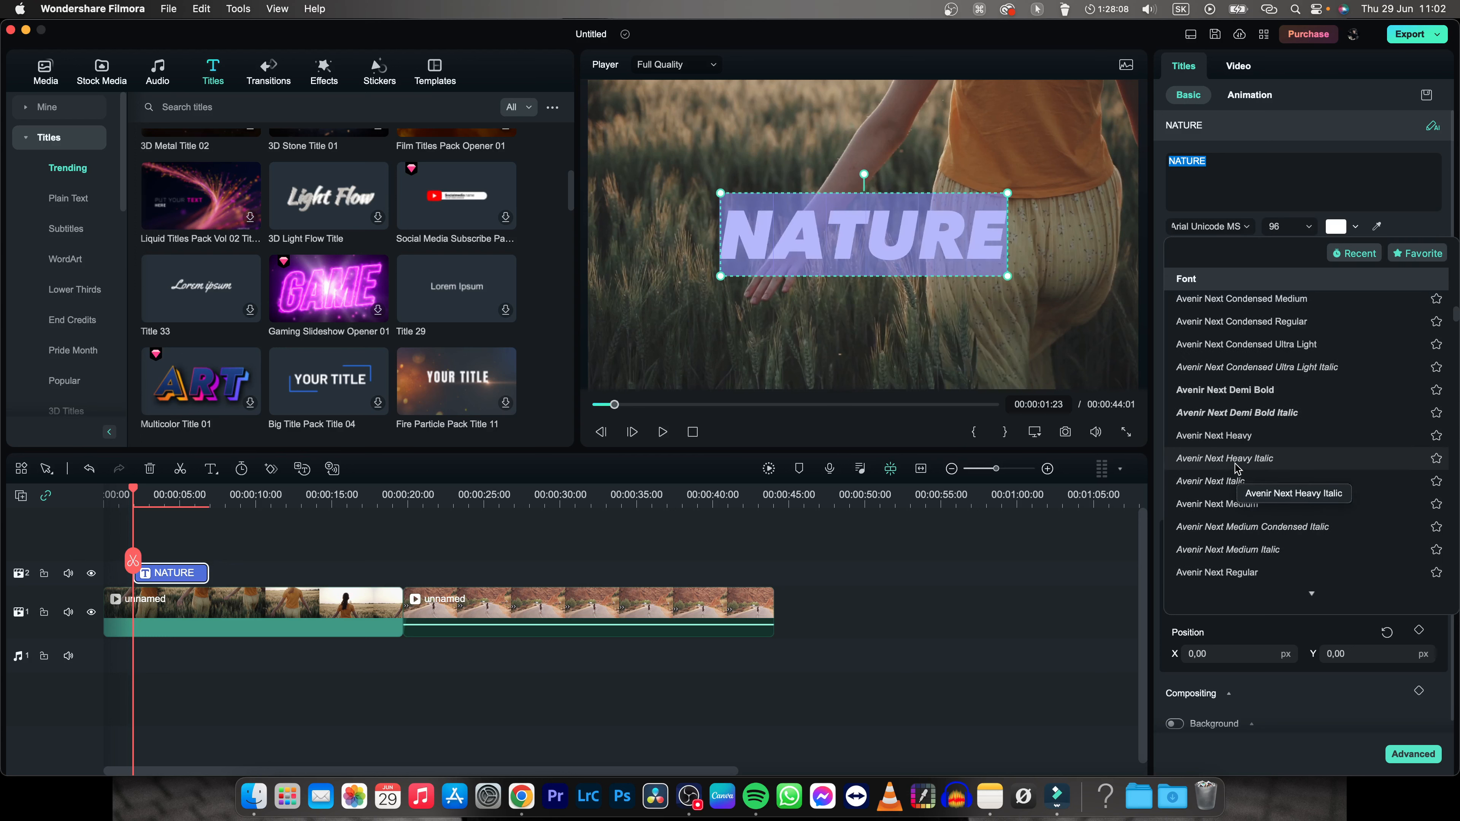
{"action": "left_click", "coordinate": [1225, 480]}
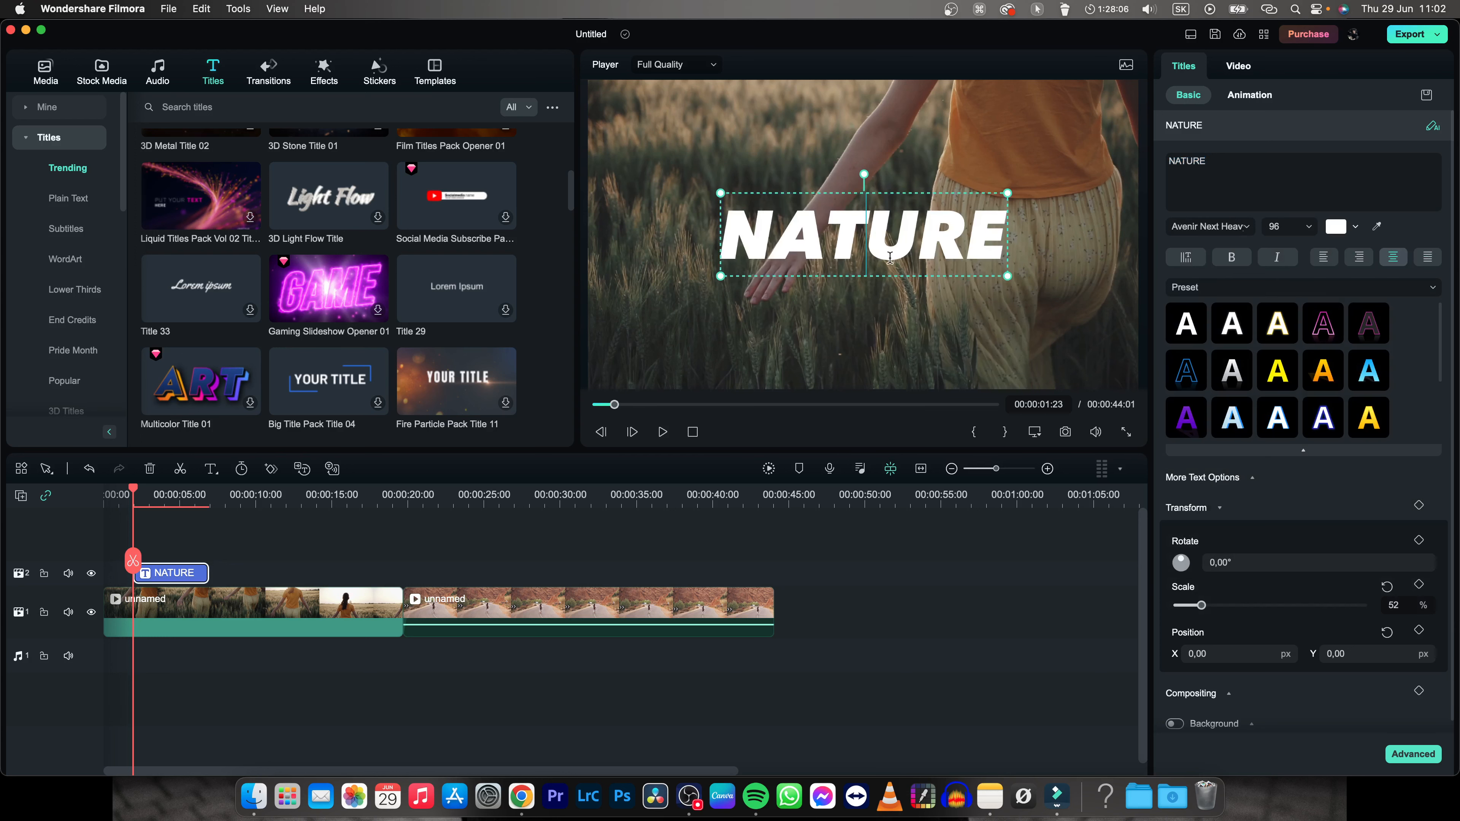
{"action": "mouse_move", "coordinate": [186, 572]}
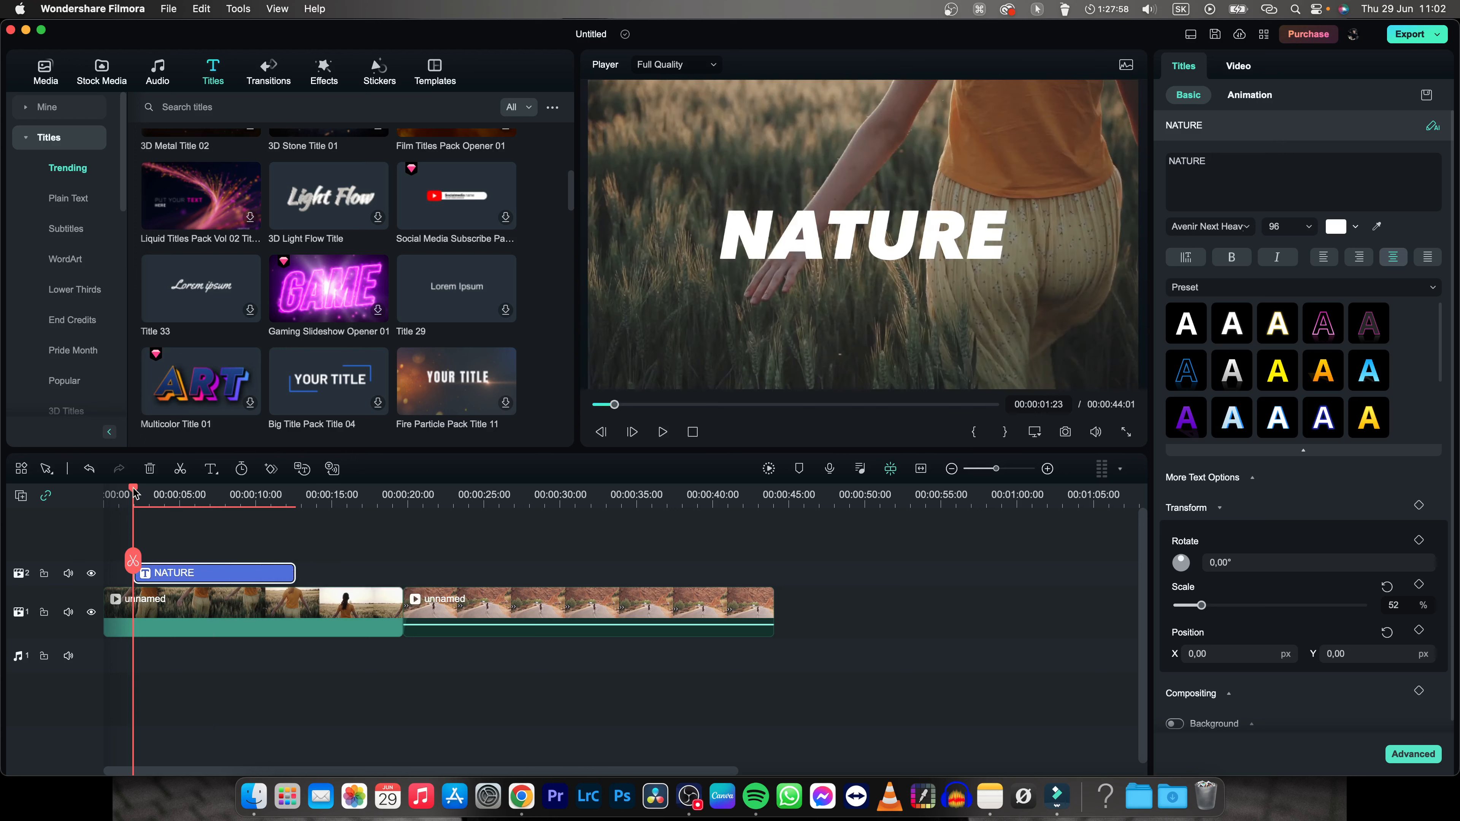
{"action": "left_click", "coordinate": [662, 431]}
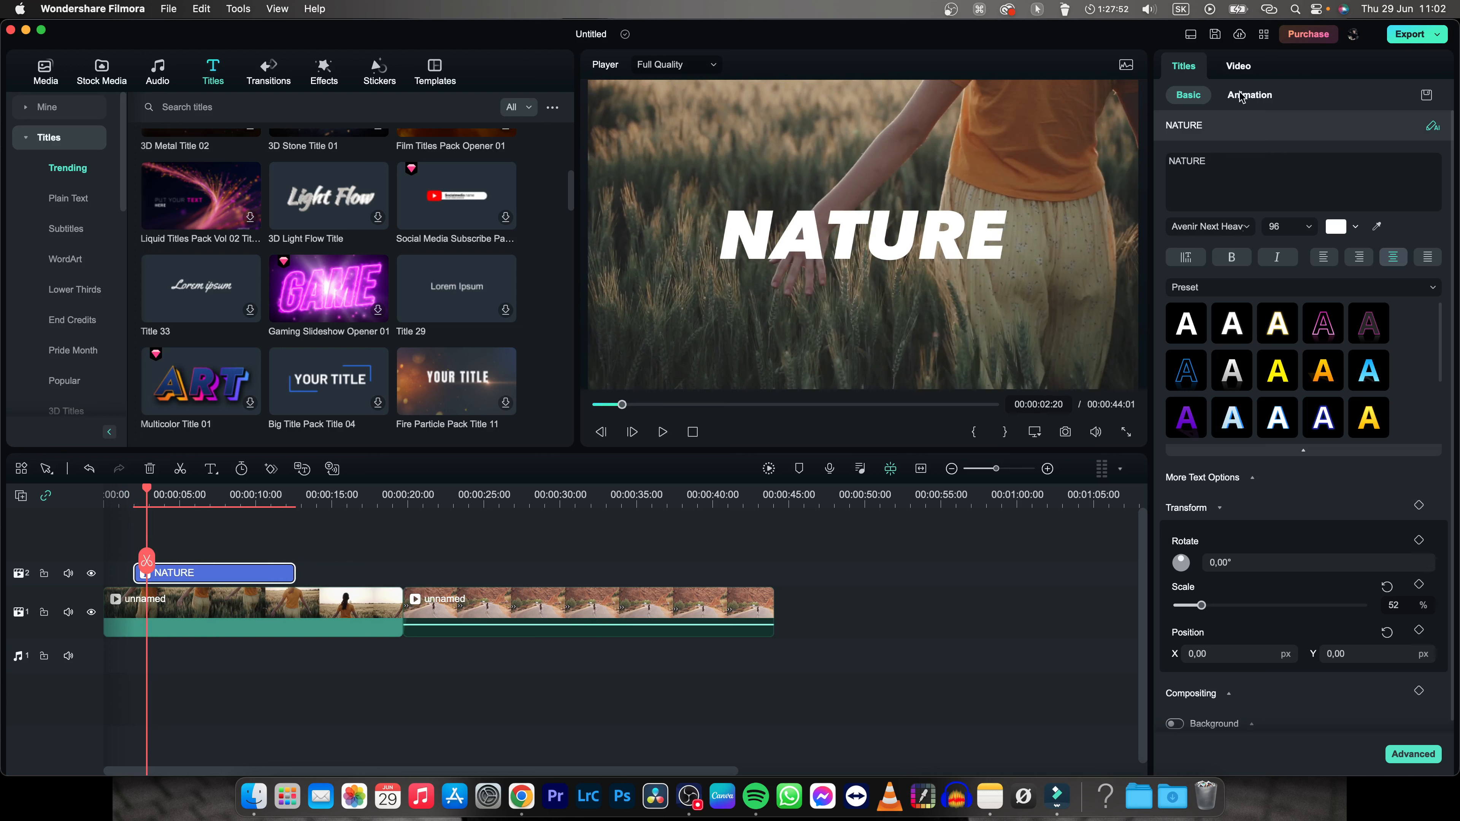
Apply the 0.50-second Evaporate in-animation to the title and play it back to preview.
{"action": "left_click", "coordinate": [1249, 95]}
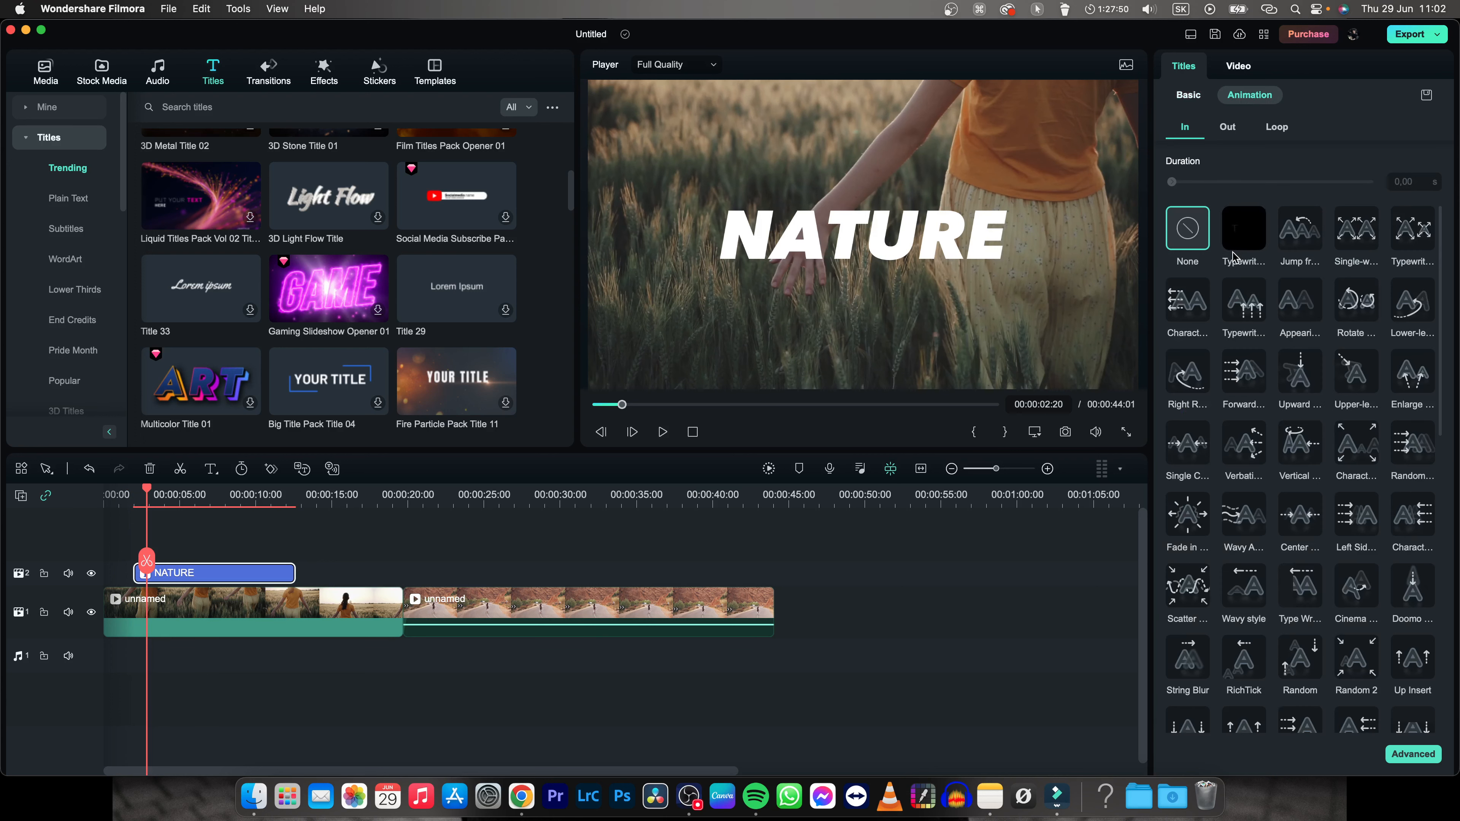
{"action": "scroll", "scroll_direction": "down", "scroll_amount": 3}
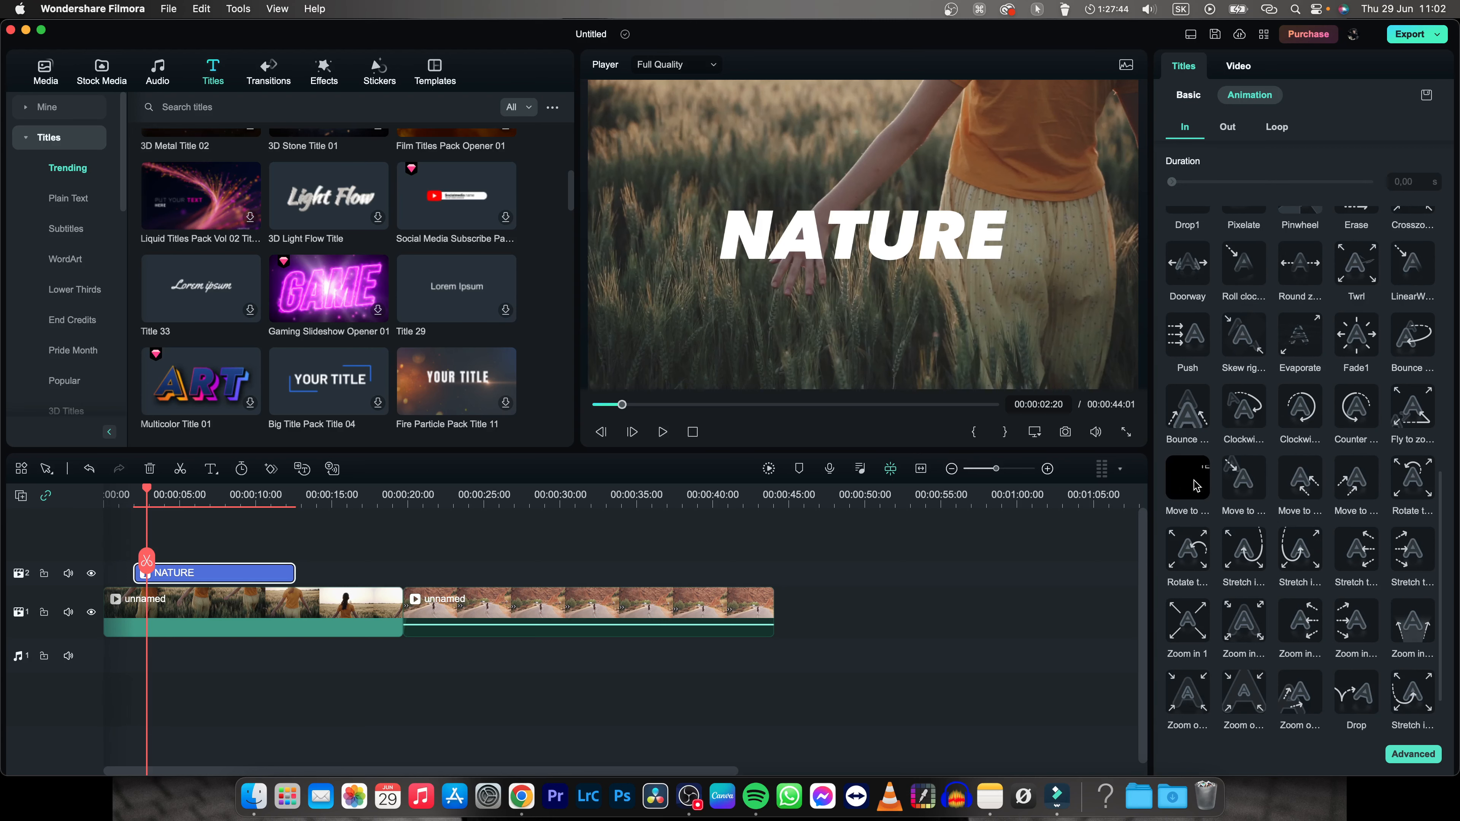
{"action": "mouse_move", "coordinate": [1244, 336]}
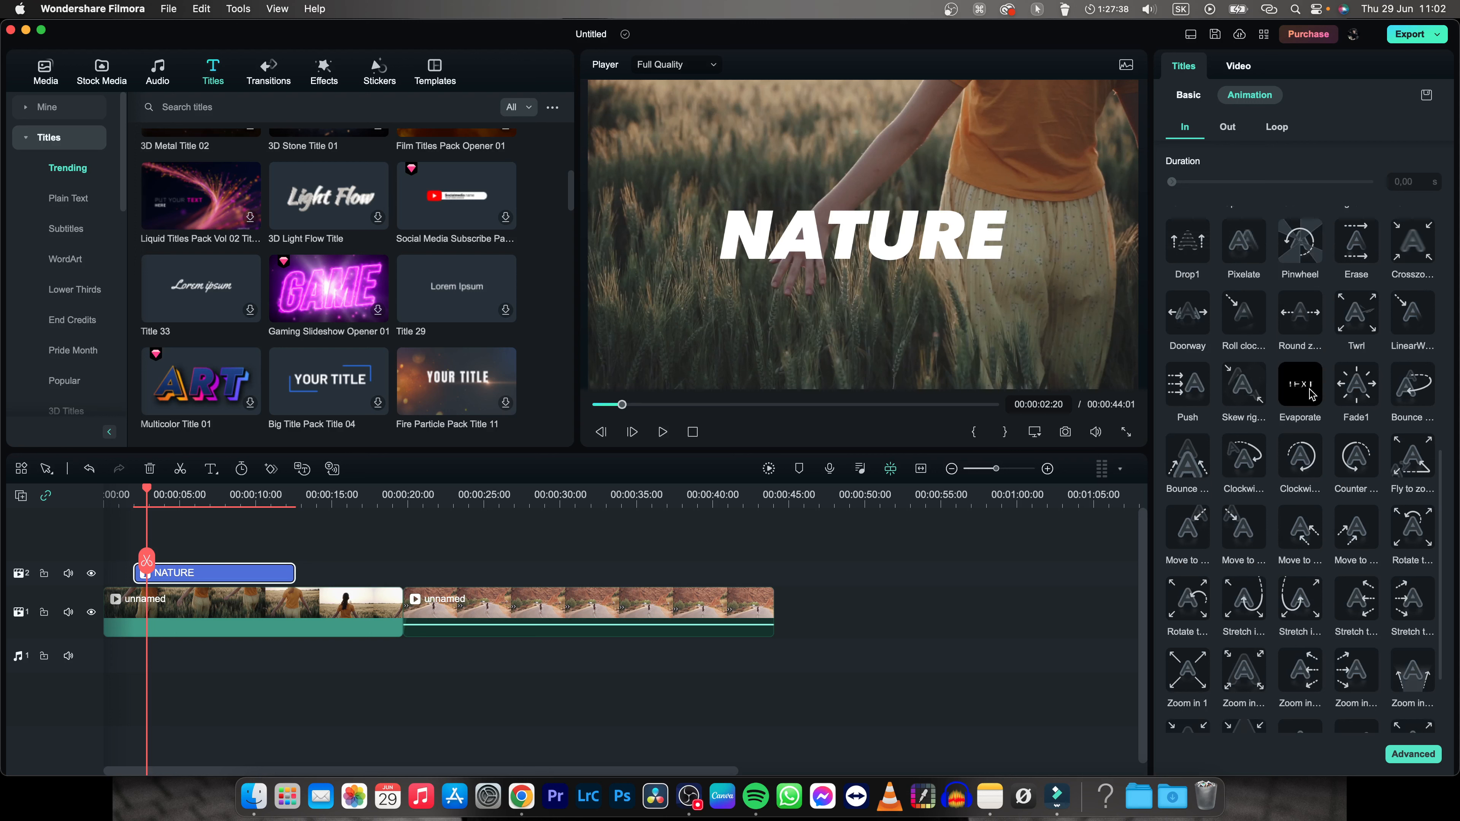
{"action": "left_click", "coordinate": [1299, 383]}
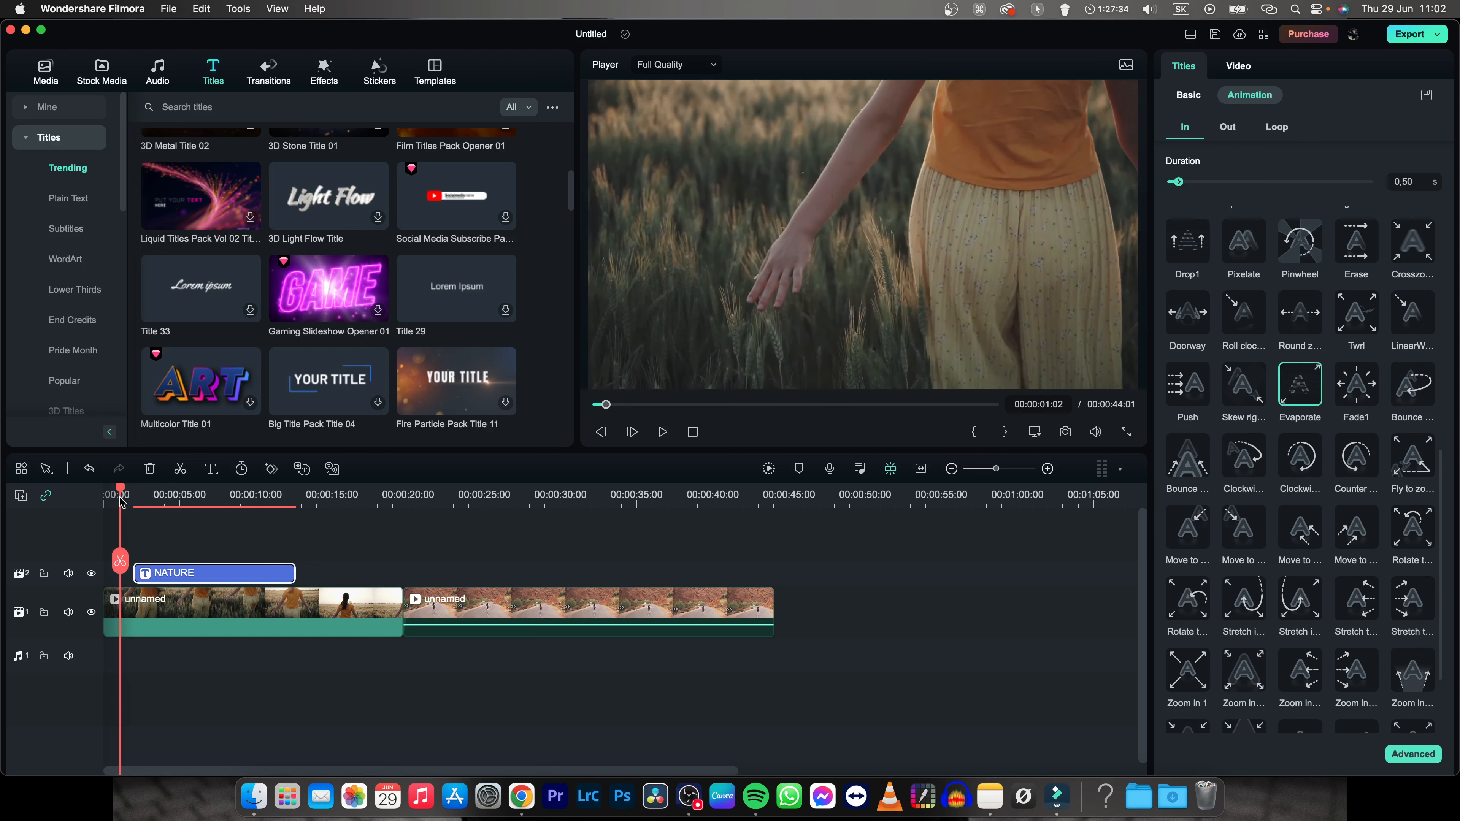
{"action": "left_click", "coordinate": [662, 431]}
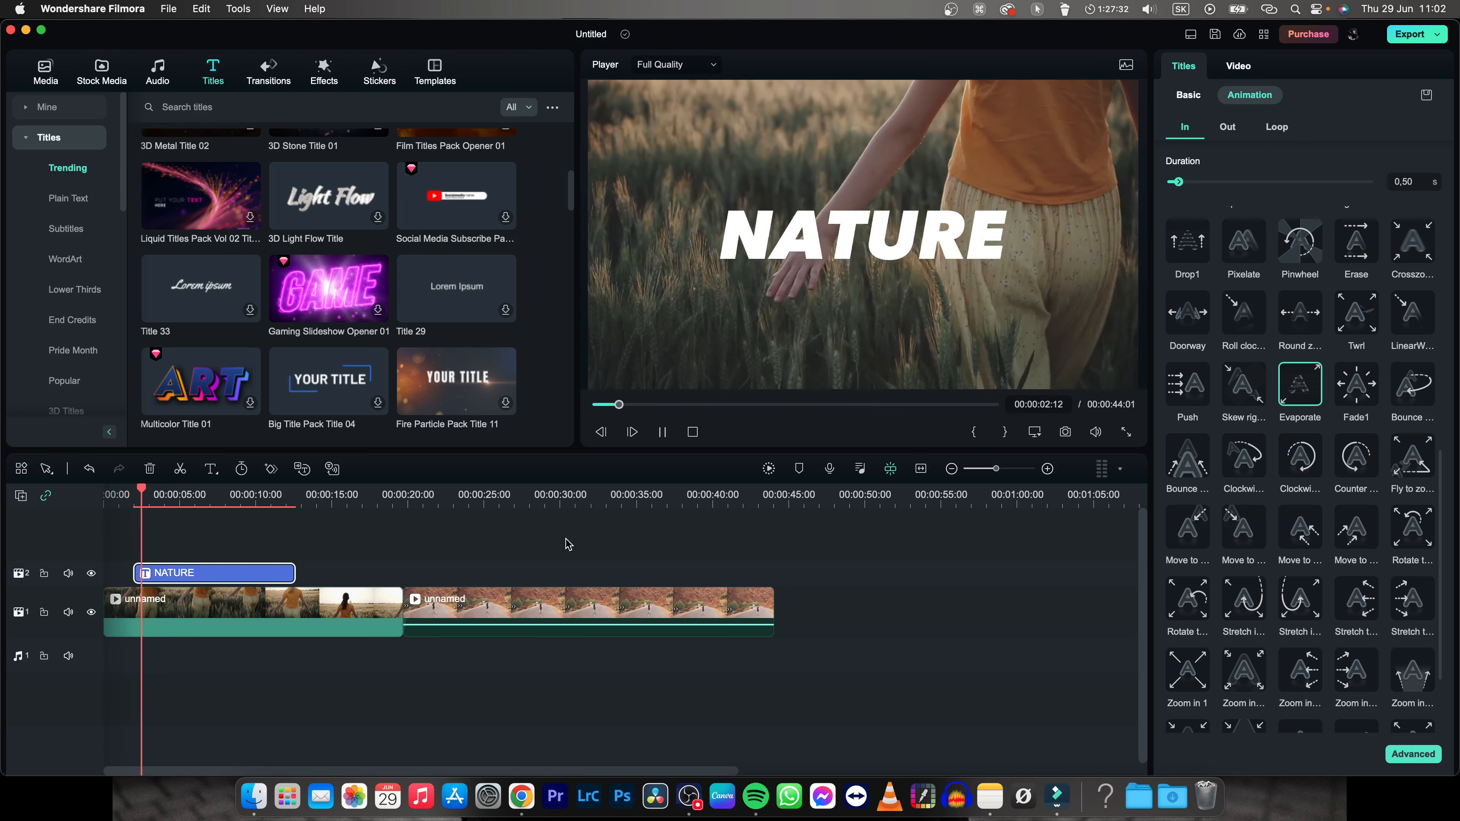